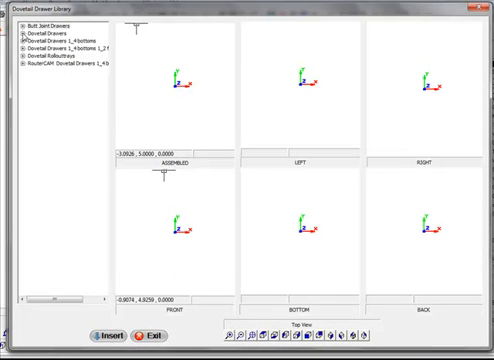
Step: Insert the 4-1_2 drawer from the Dovetail Drawers library into the design
{"action": "left_click", "coordinate": [16, 33]}
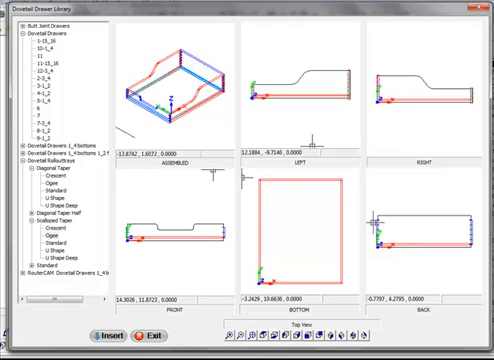
{"action": "left_click", "coordinate": [45, 93]}
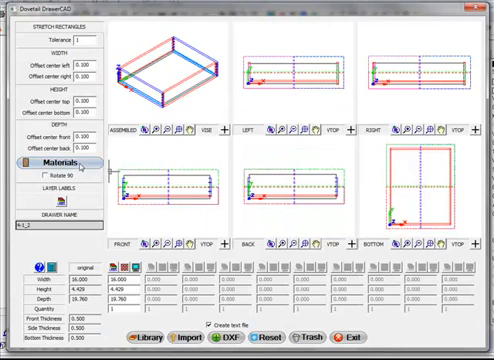
Step: Set the drawer's material scheme to Baltic Birch in the Materials settings
{"action": "left_click", "coordinate": [56, 158]}
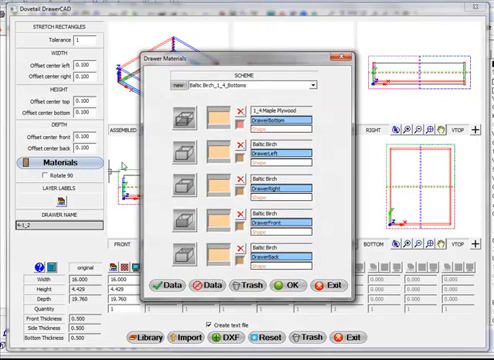
{"action": "left_click", "coordinate": [315, 83]}
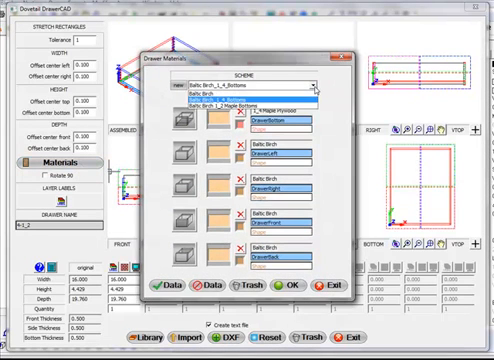
{"action": "left_click", "coordinate": [245, 103]}
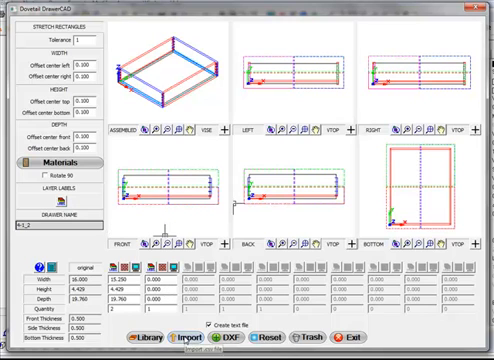
{"action": "left_click", "coordinate": [184, 311]}
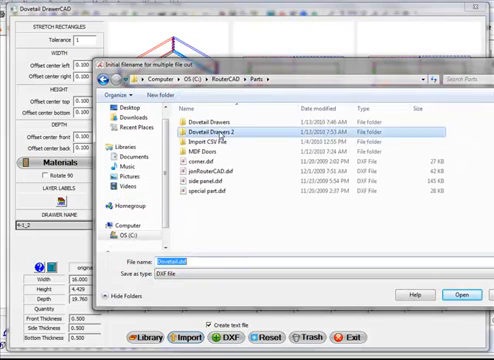
Step: Save the DXF drawer part files into the Dovetail Drawers 2 folder
{"action": "double_click", "coordinate": [212, 121]}
{"action": "type", "text": "Johnson "}
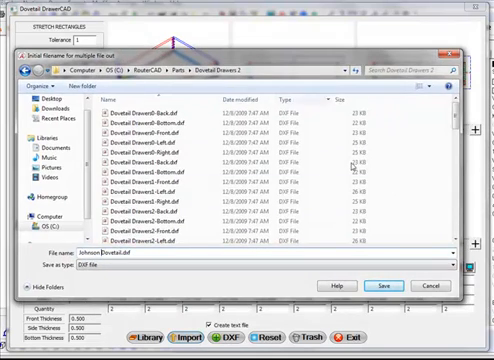
{"action": "left_click", "coordinate": [382, 284]}
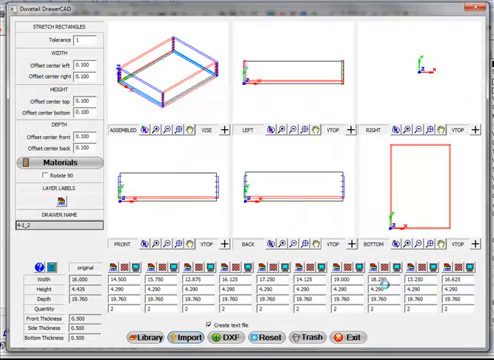